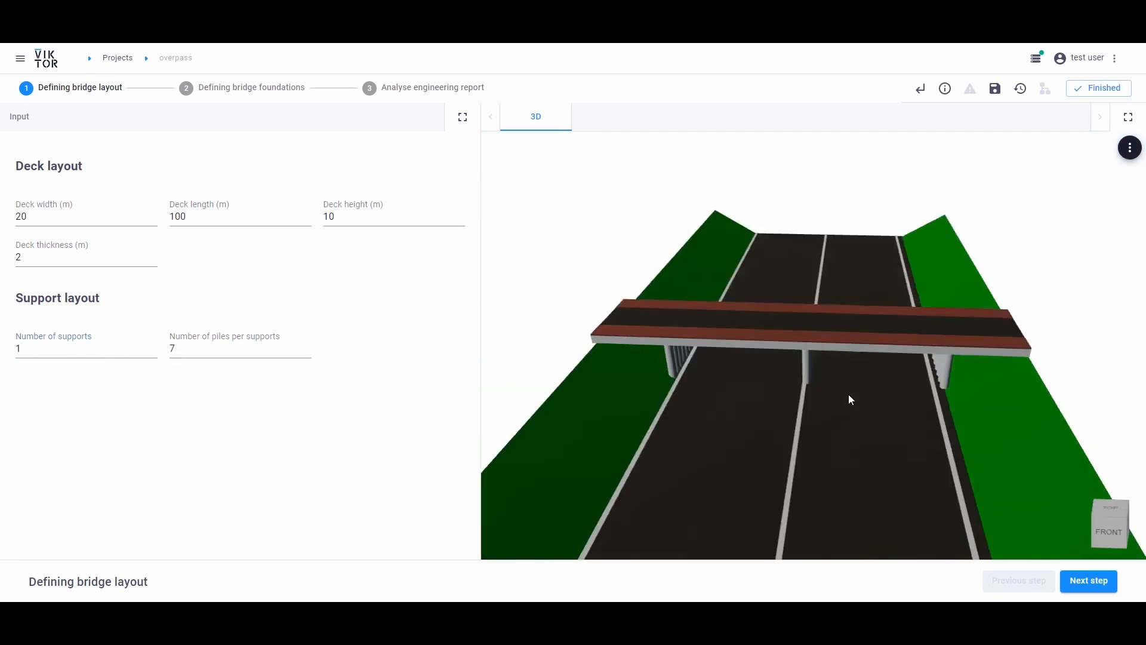
# Step: Download the SCIA model files for the bridge foundations and advance to the engineering report
pyautogui.click(1087, 580)
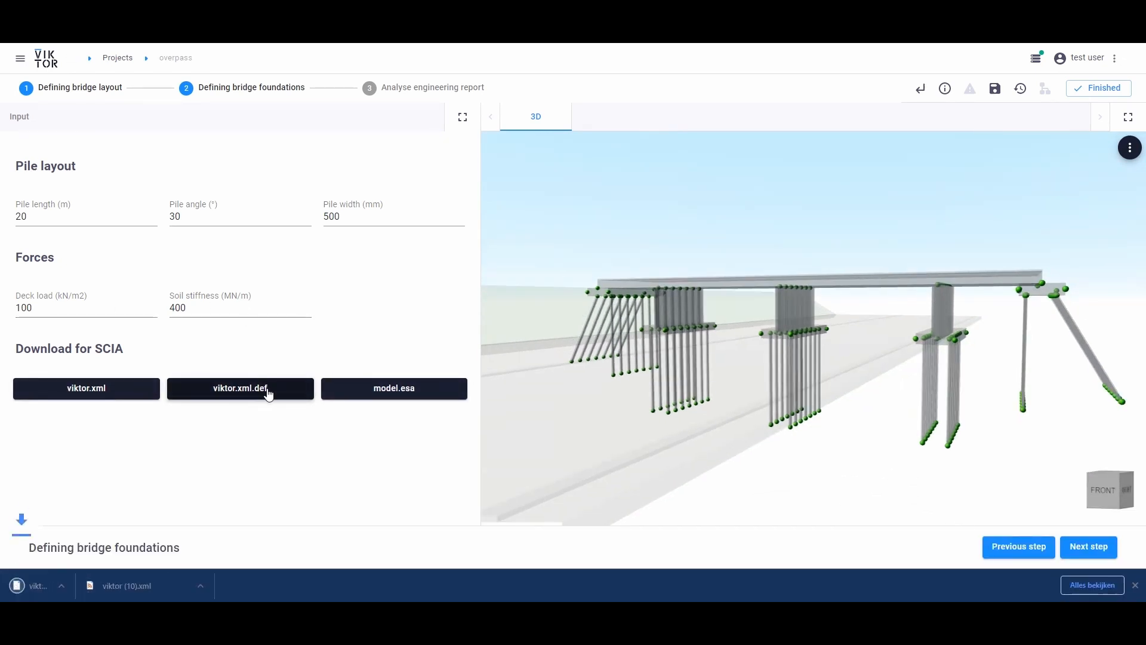
pyautogui.click(393, 388)
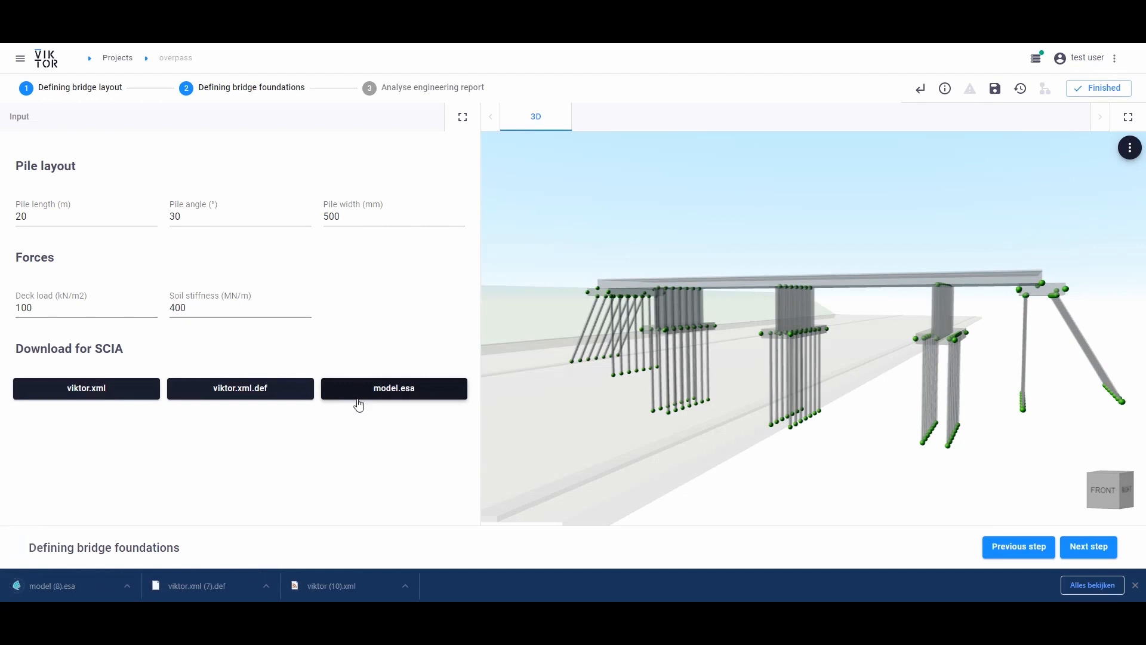
pyautogui.click(1087, 547)
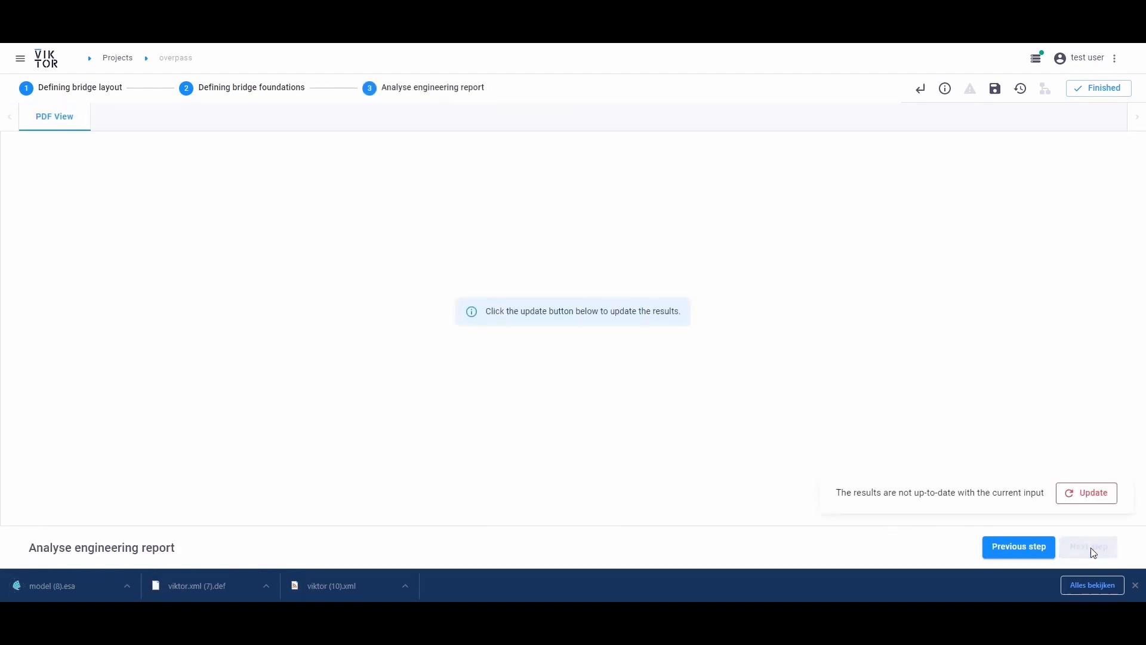
# Step: Update the engineering report results and scroll through the 3D displacement PDF
pyautogui.click(1086, 492)
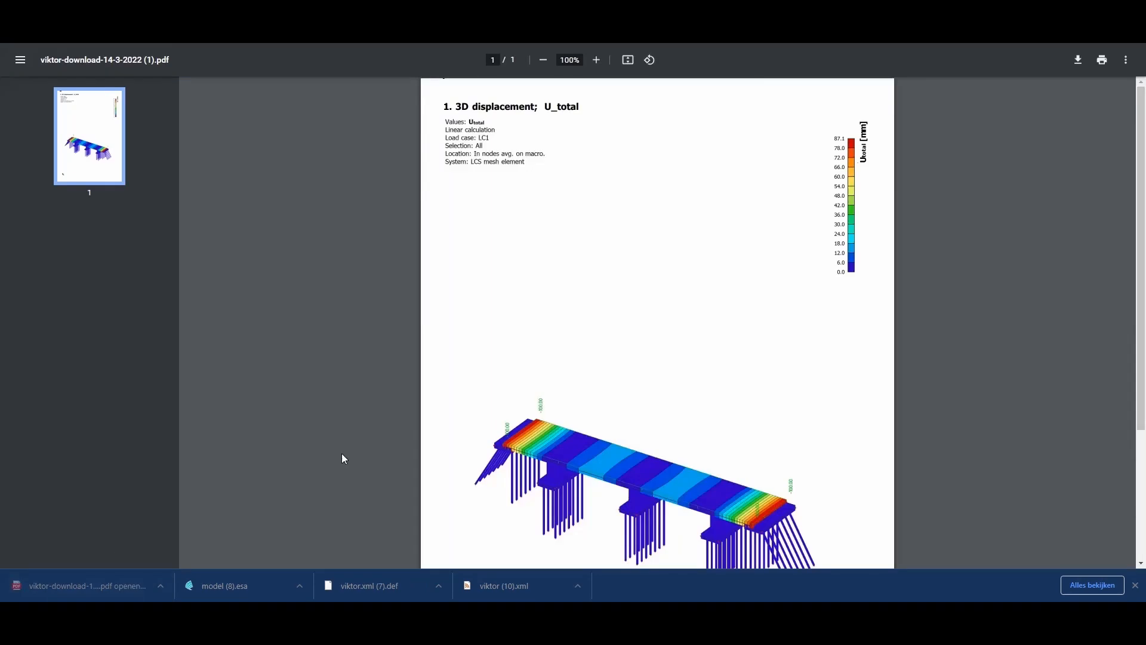
pyautogui.scroll(-3)
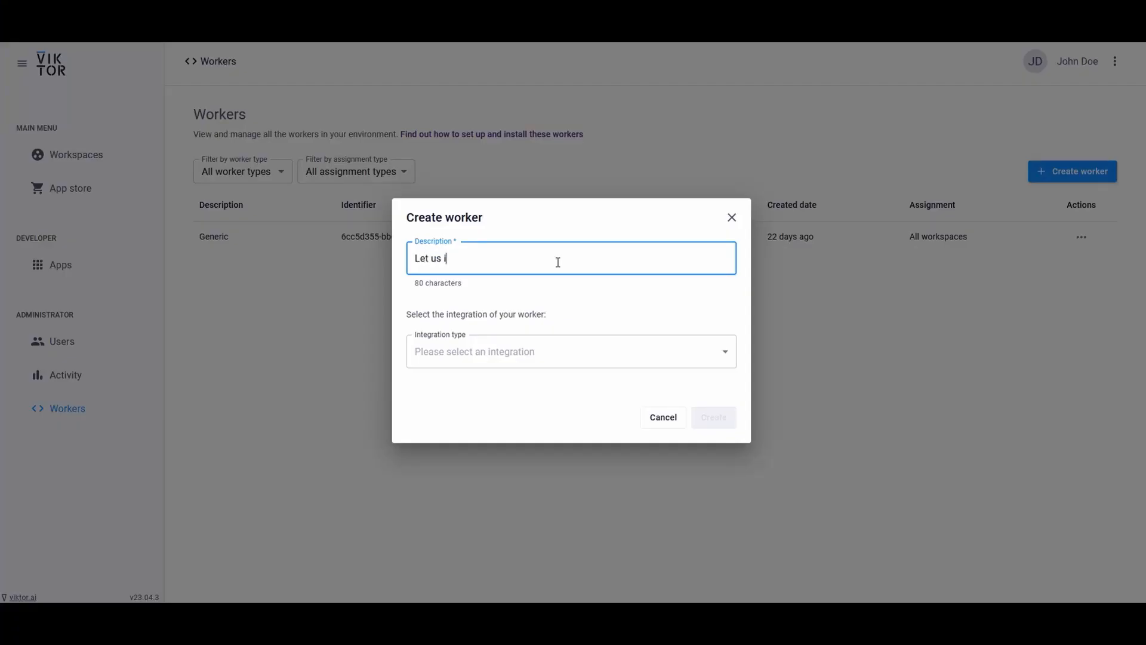
# Step: Create a Generic worker described 'Let us integrate!' and copy its credentials
pyautogui.write('ntegrate!')
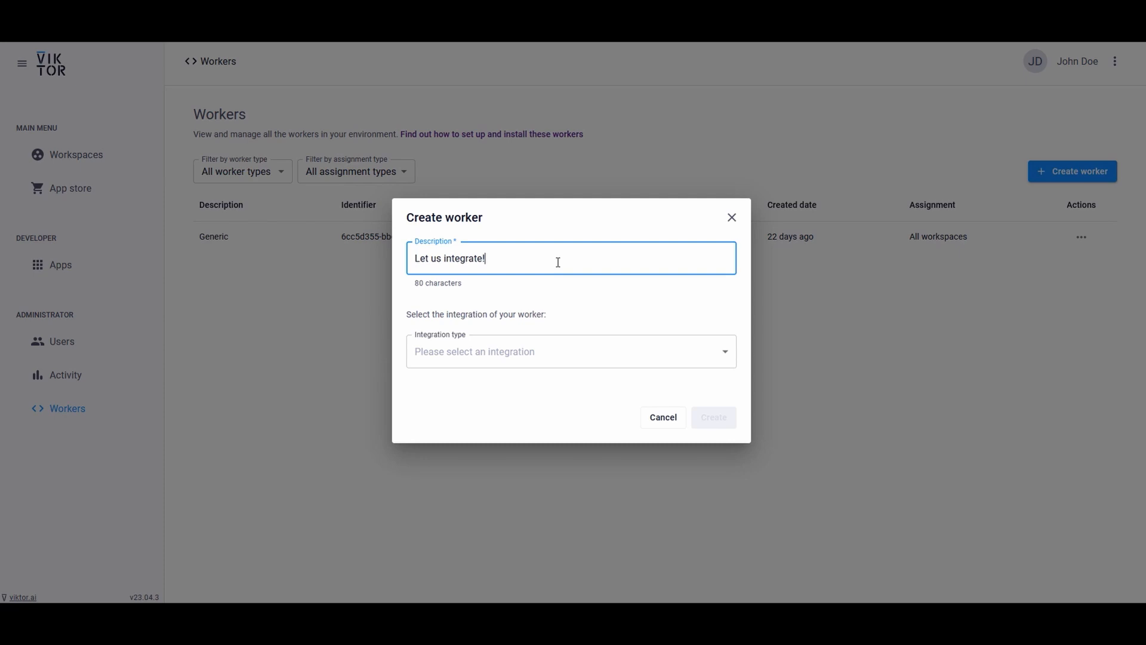
pyautogui.click(571, 352)
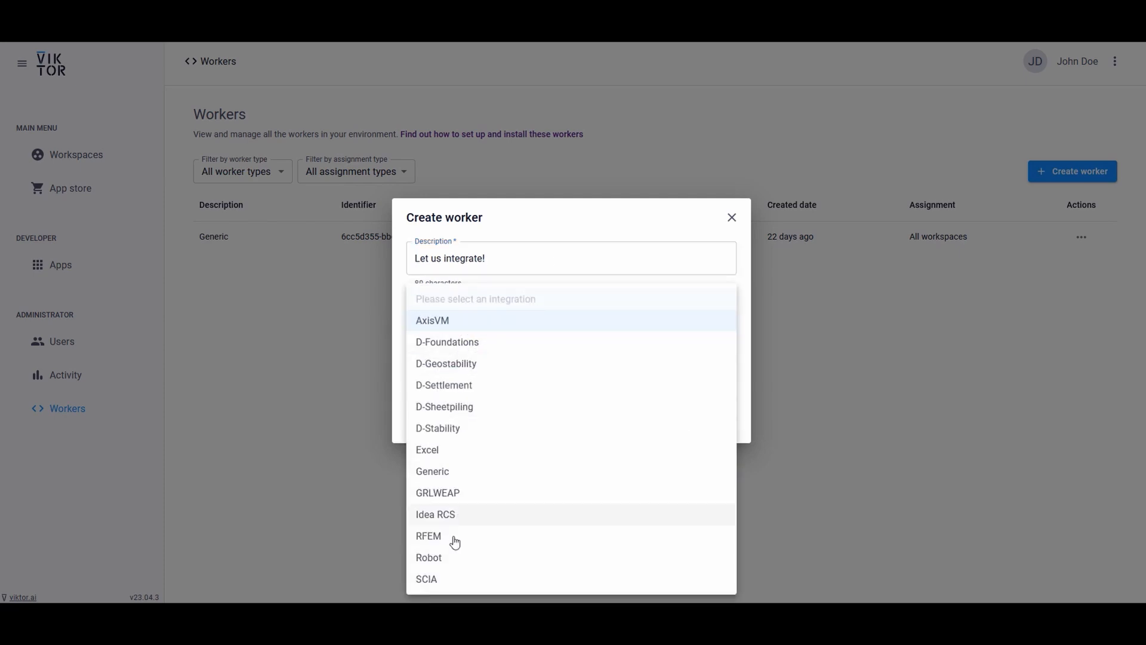
pyautogui.click(433, 471)
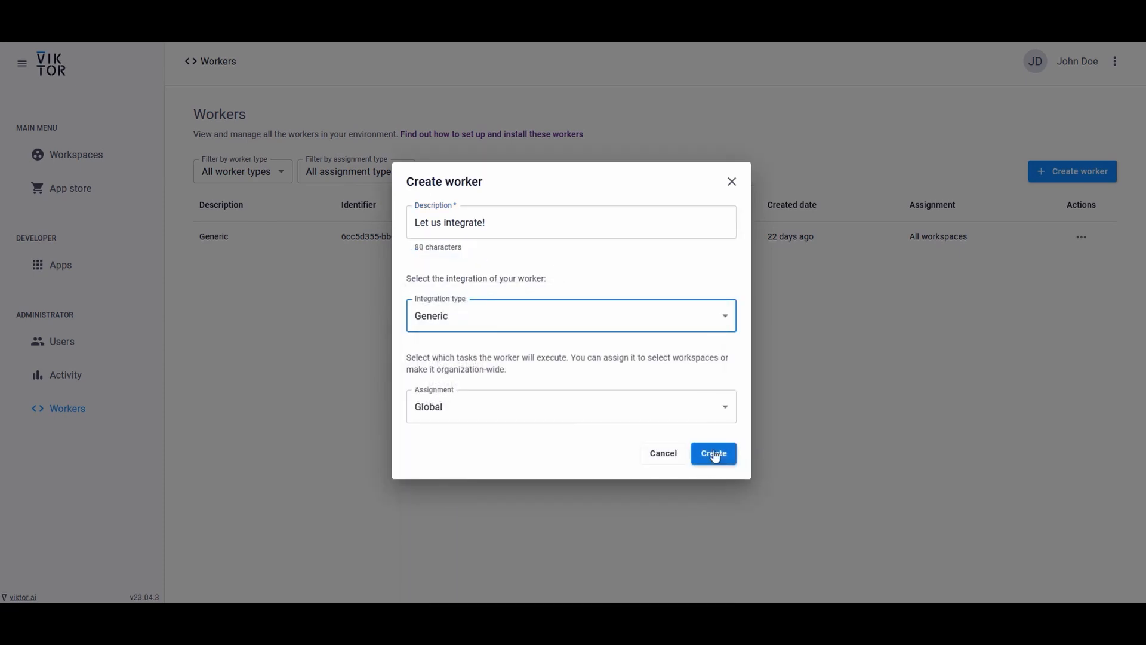
pyautogui.click(713, 453)
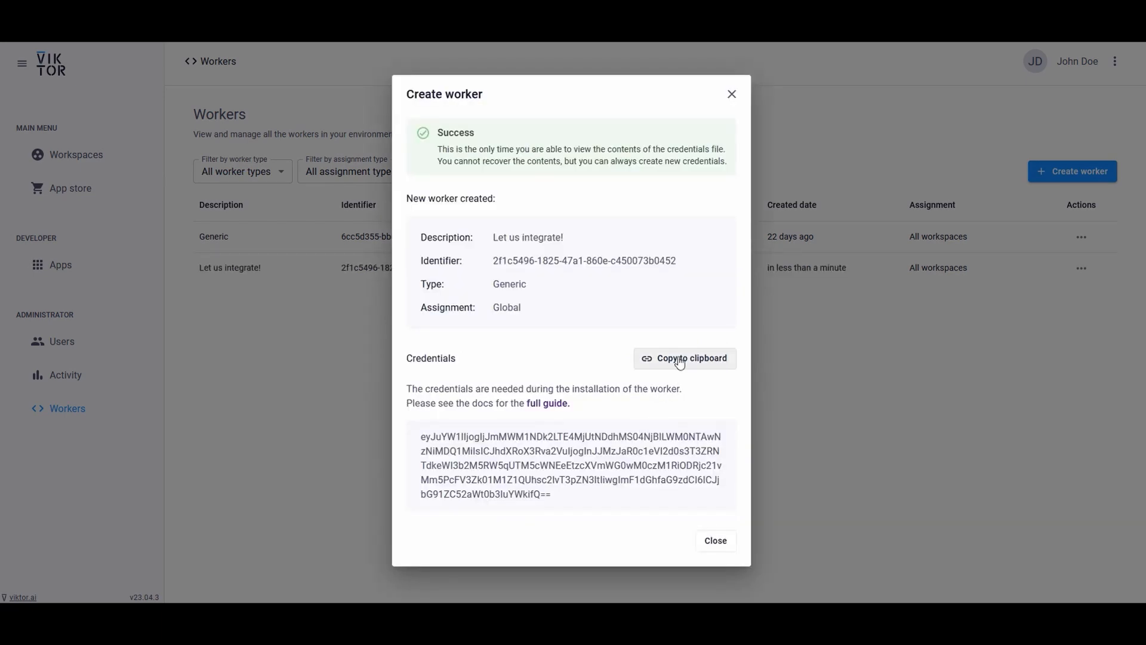
pyautogui.click(714, 540)
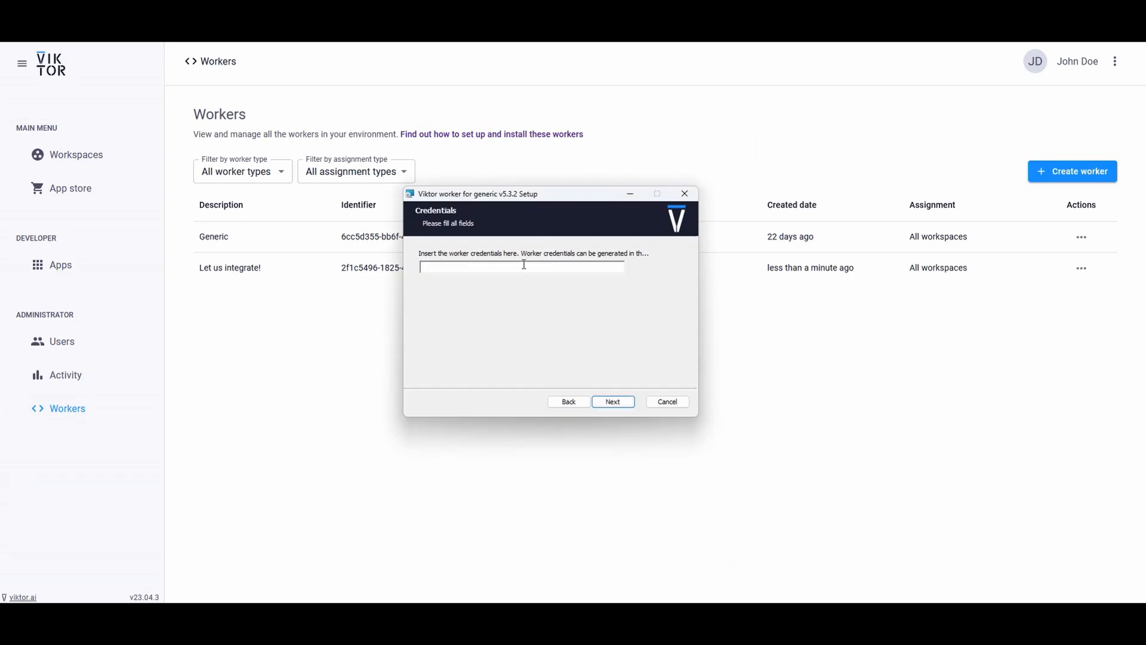
# Step: Submit the worker credentials and continue setup with the scheduled task enabled
pyautogui.click(613, 401)
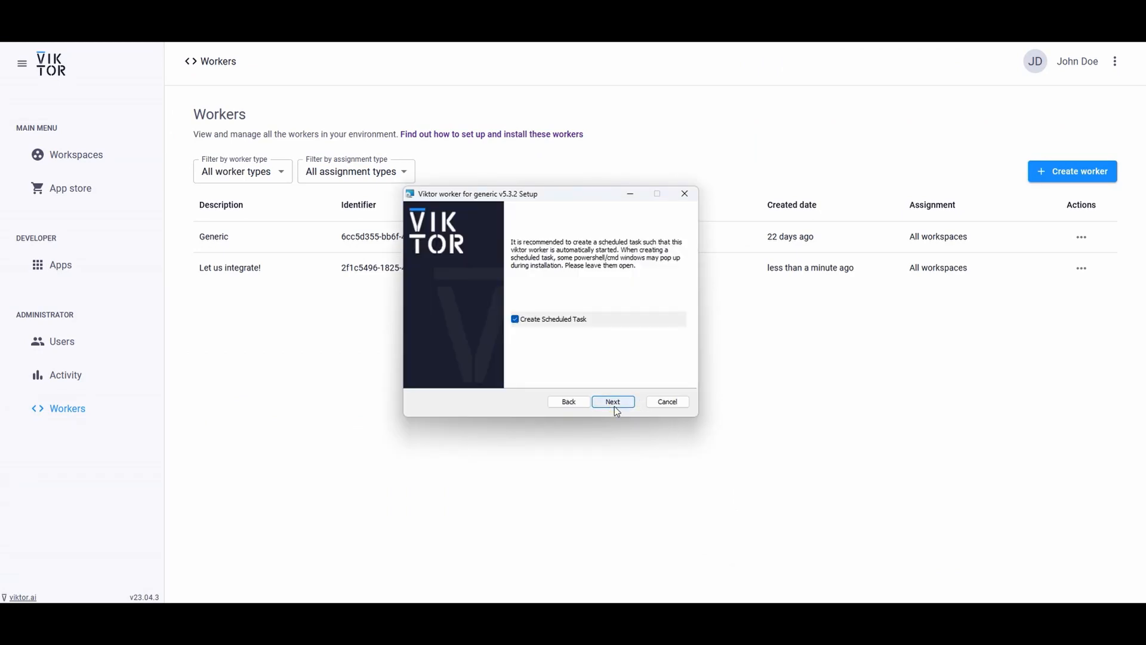
pyautogui.click(613, 401)
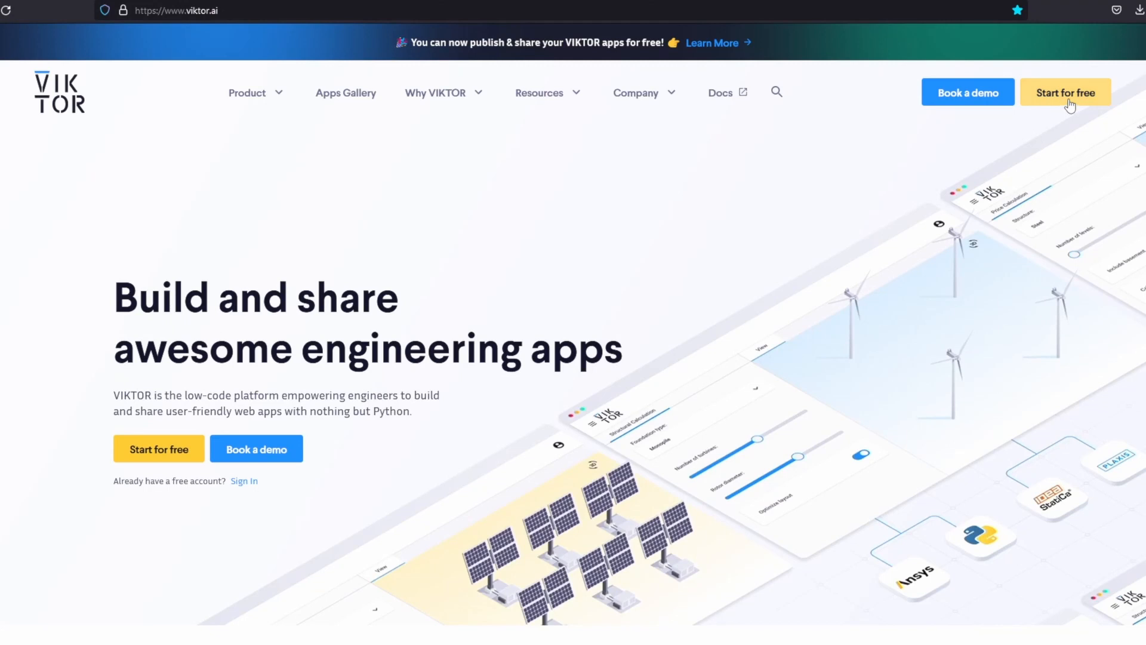
# Step: Open the free developer sign-up page and type 'Jo' as the first name
pyautogui.click(1065, 93)
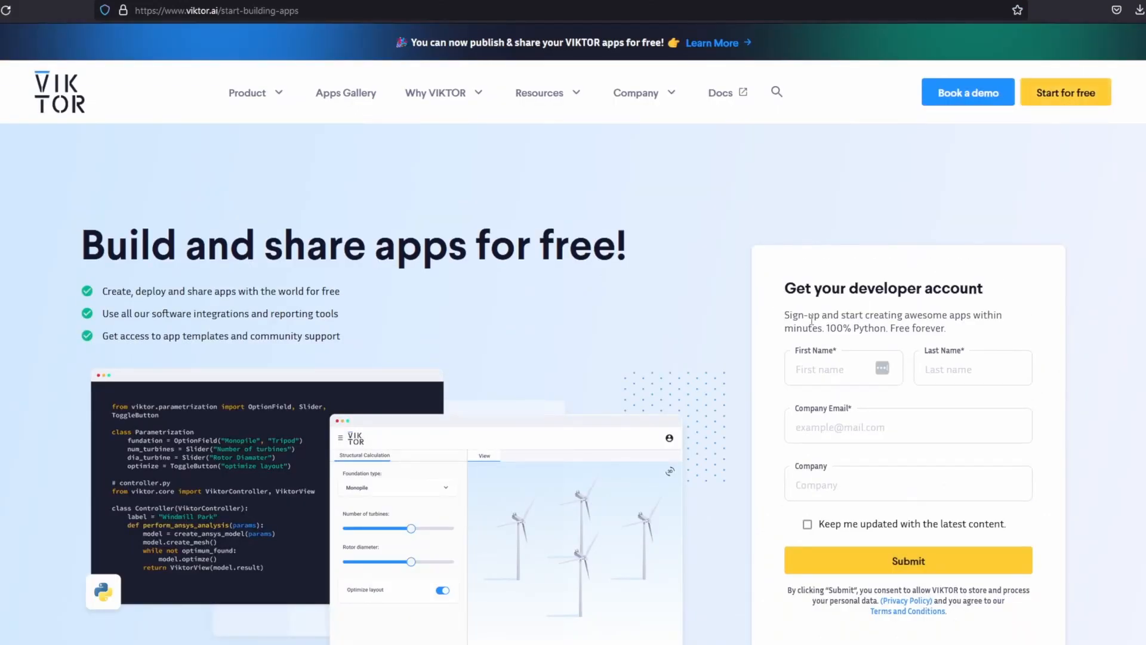
pyautogui.click(826, 368)
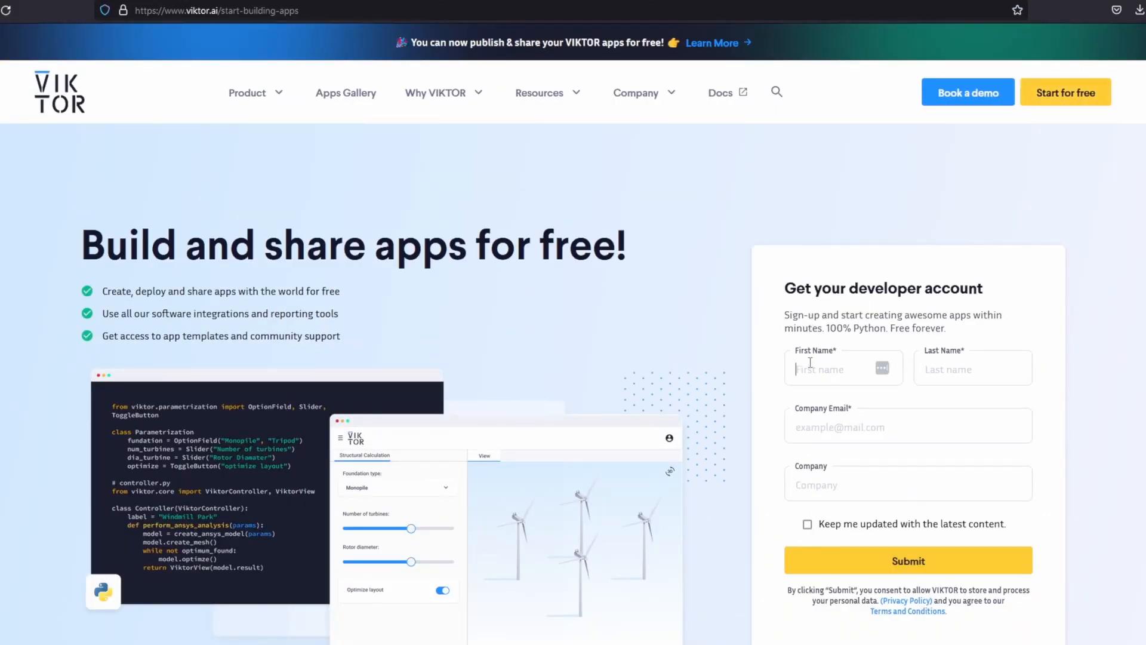
pyautogui.write('Jo')
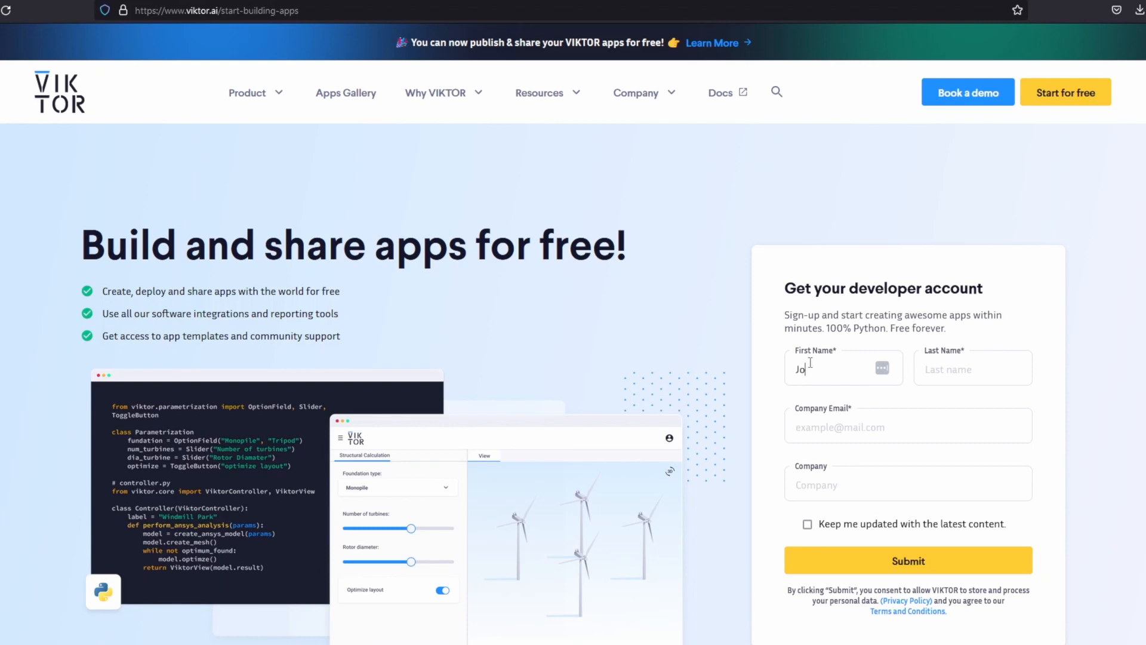